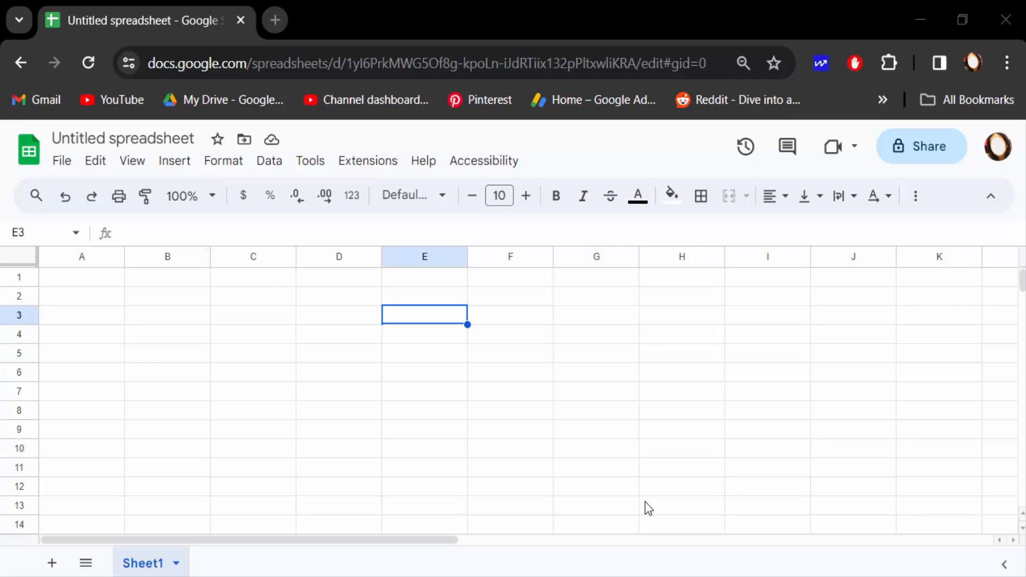
pyautogui.moveTo(635, 528)
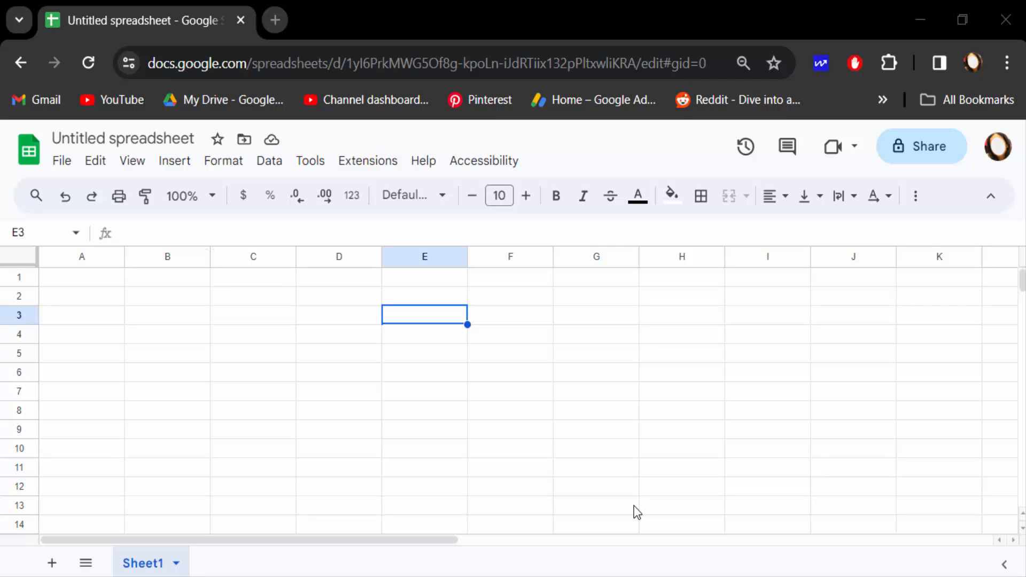
pyautogui.moveTo(576, 509)
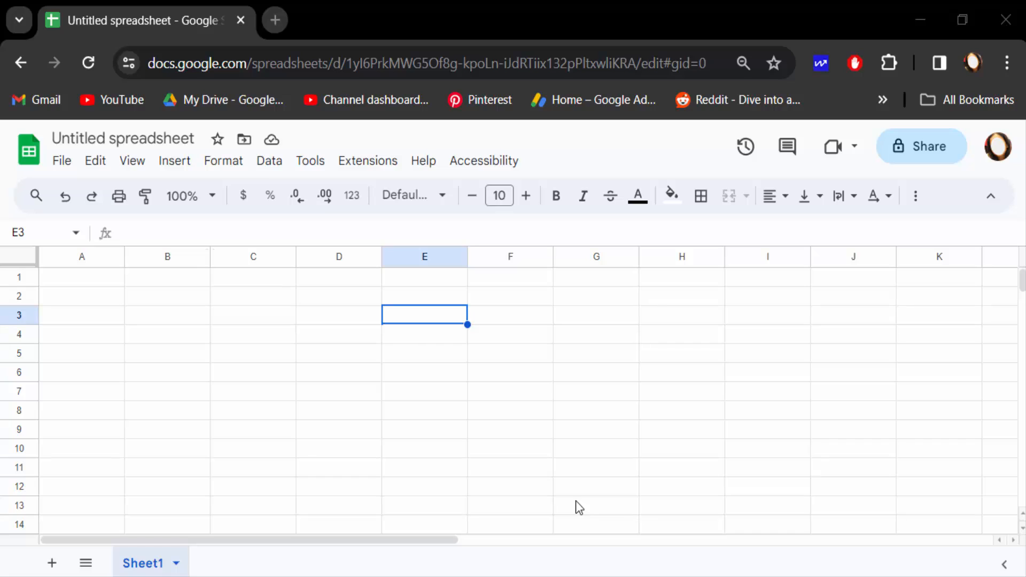
pyautogui.moveTo(237, 312)
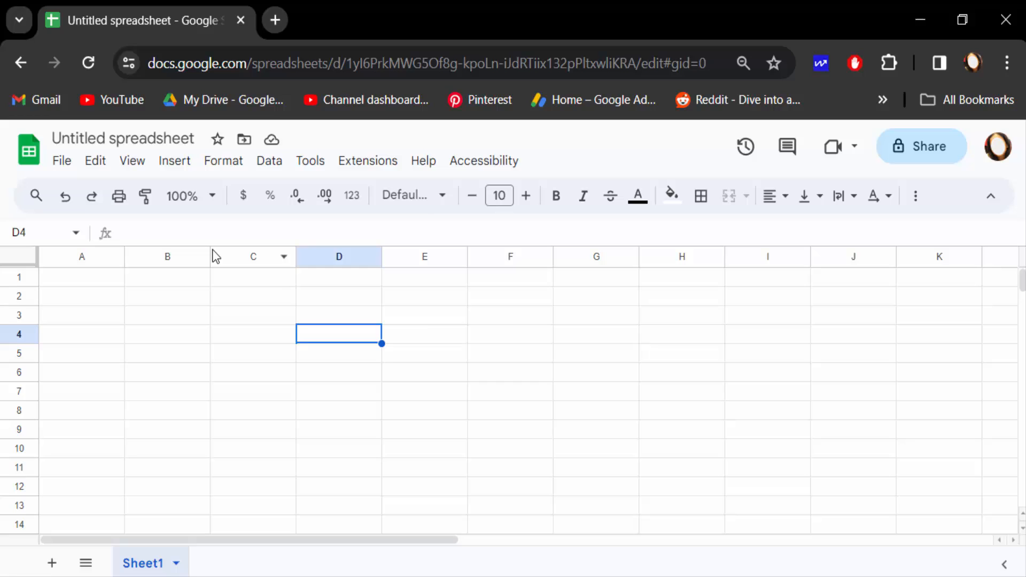
# Start a new drawing from the Insert menu and choose the Line tool.
pyautogui.click(174, 160)
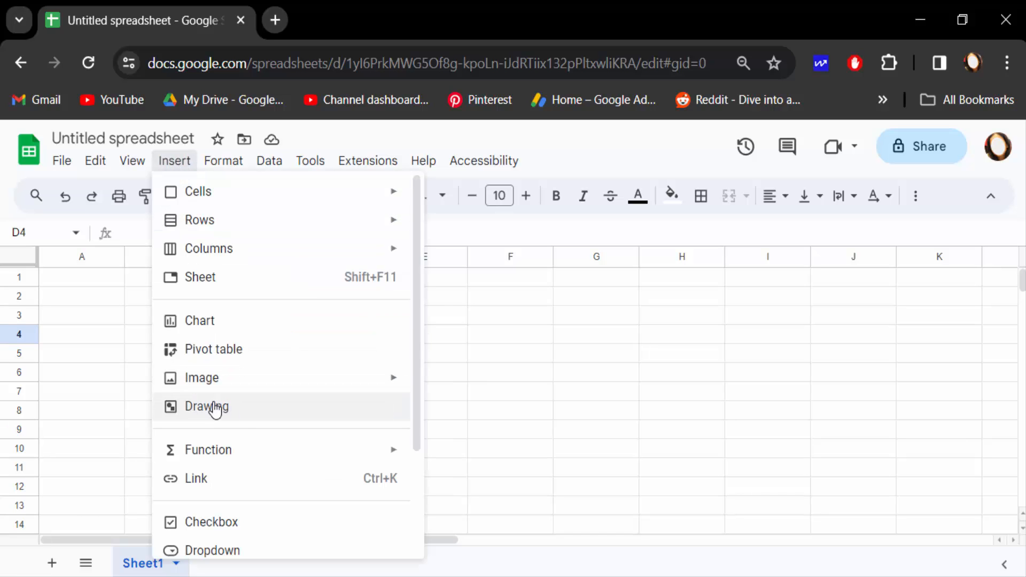
pyautogui.click(208, 406)
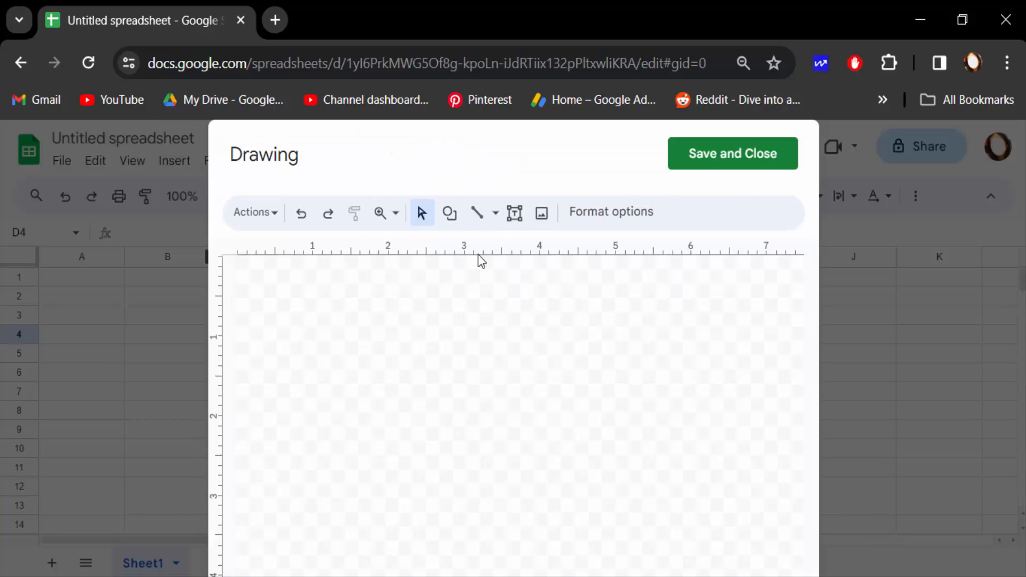
pyautogui.moveTo(479, 213)
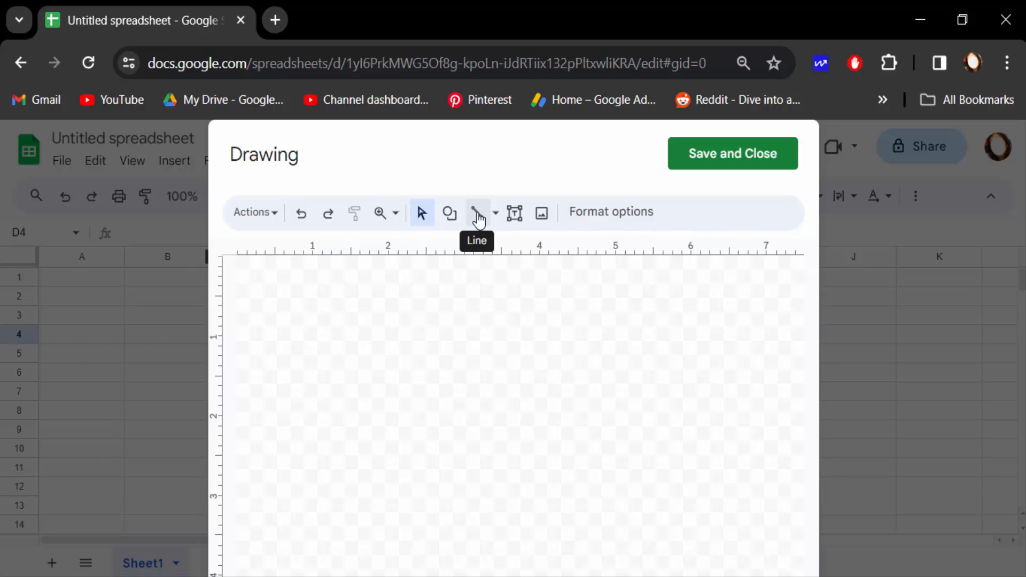
pyautogui.click(478, 213)
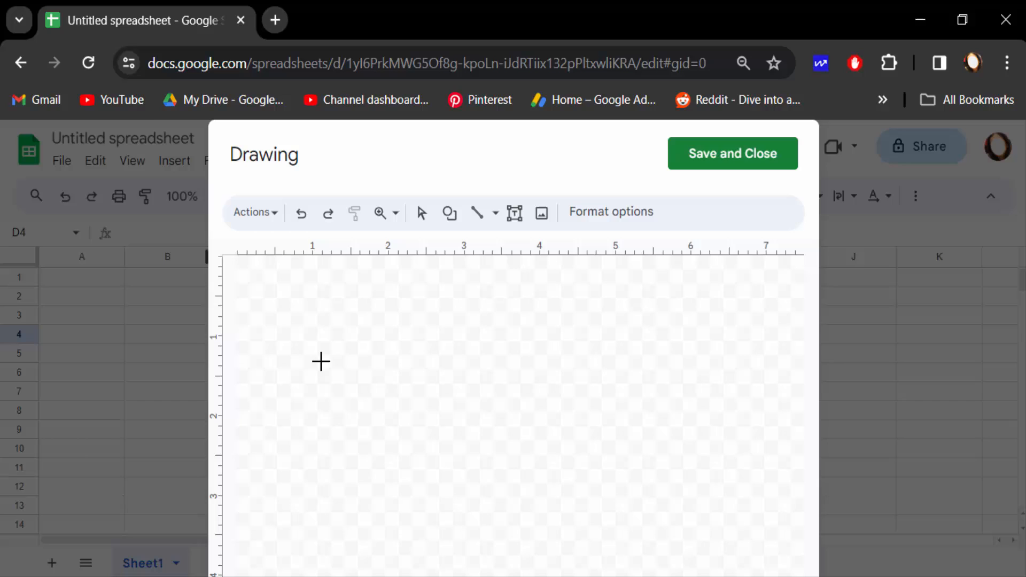
# Draw a line across the canvas and adjust its endpoint until it lies horizontal.
pyautogui.moveTo(321, 363); pyautogui.dragTo(549, 392)
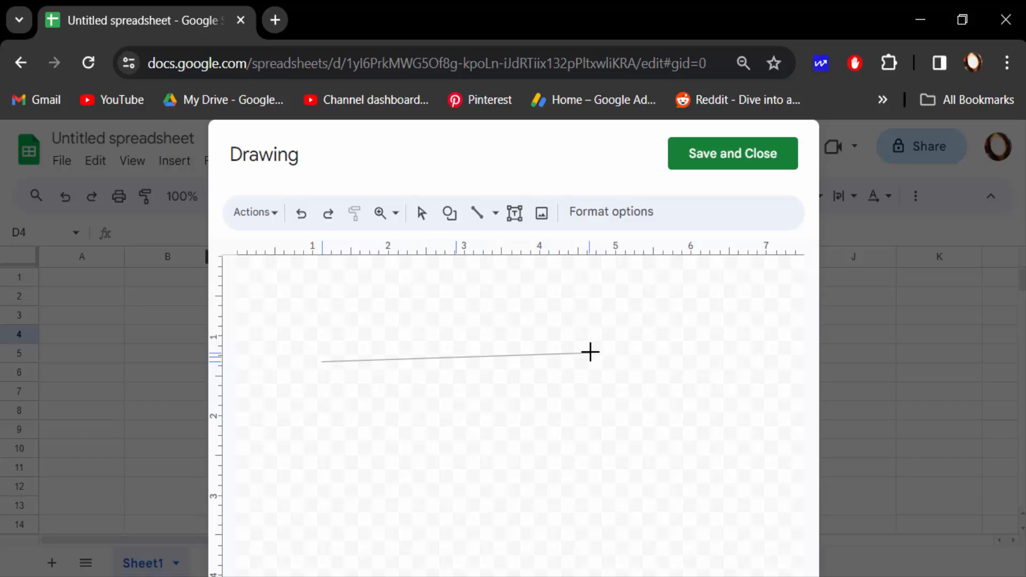
pyautogui.moveTo(321, 361); pyautogui.dragTo(458, 419)
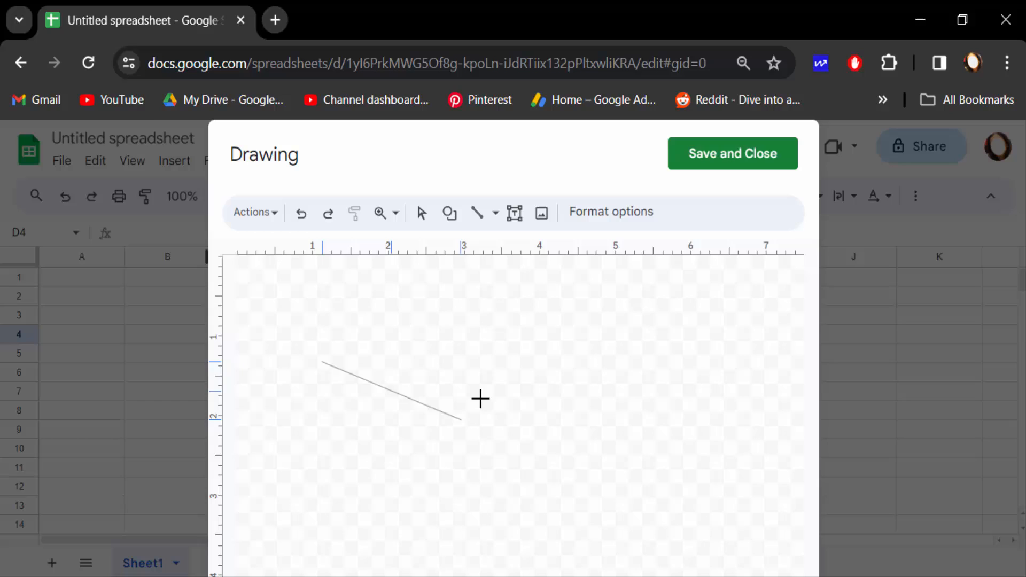
pyautogui.moveTo(458, 418); pyautogui.dragTo(488, 372)
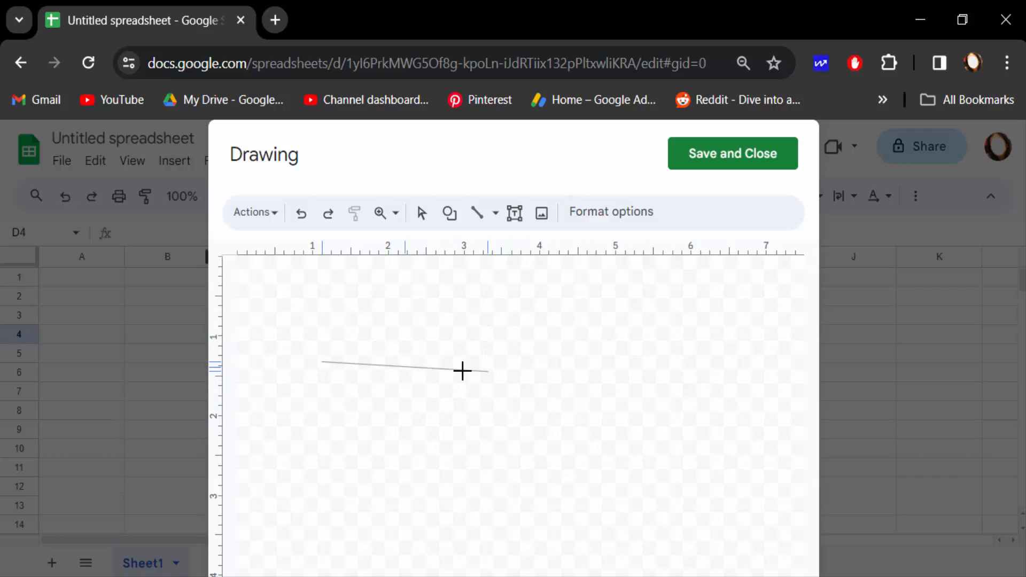
pyautogui.moveTo(463, 371); pyautogui.dragTo(720, 356)
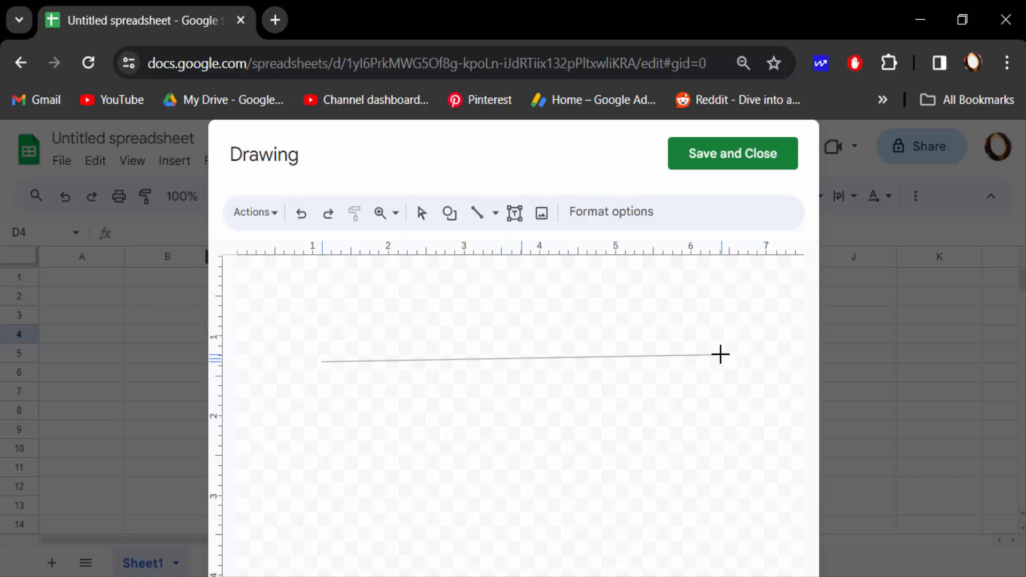
pyautogui.moveTo(719, 355); pyautogui.dragTo(484, 371)
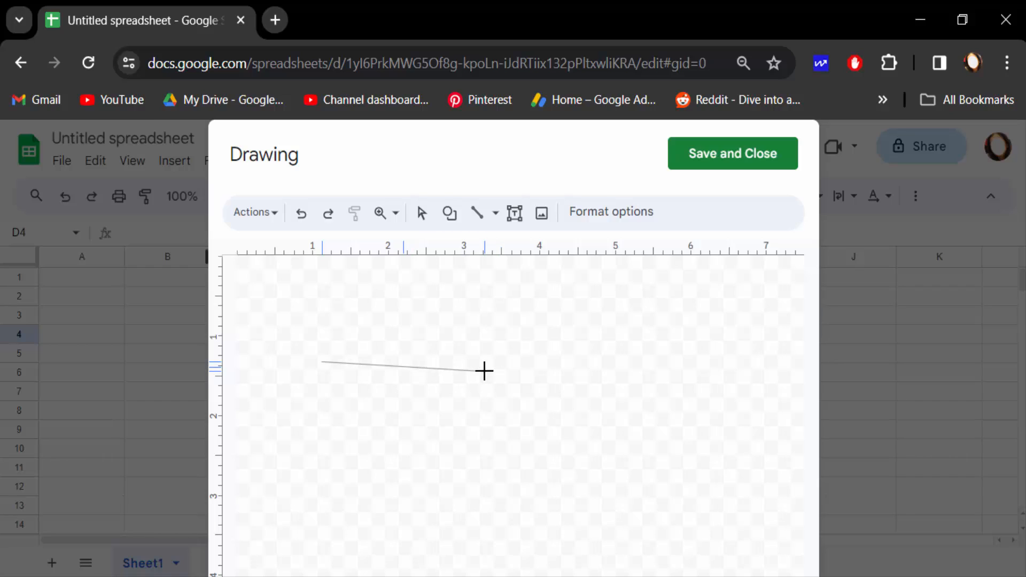
pyautogui.moveTo(485, 372); pyautogui.dragTo(594, 355)
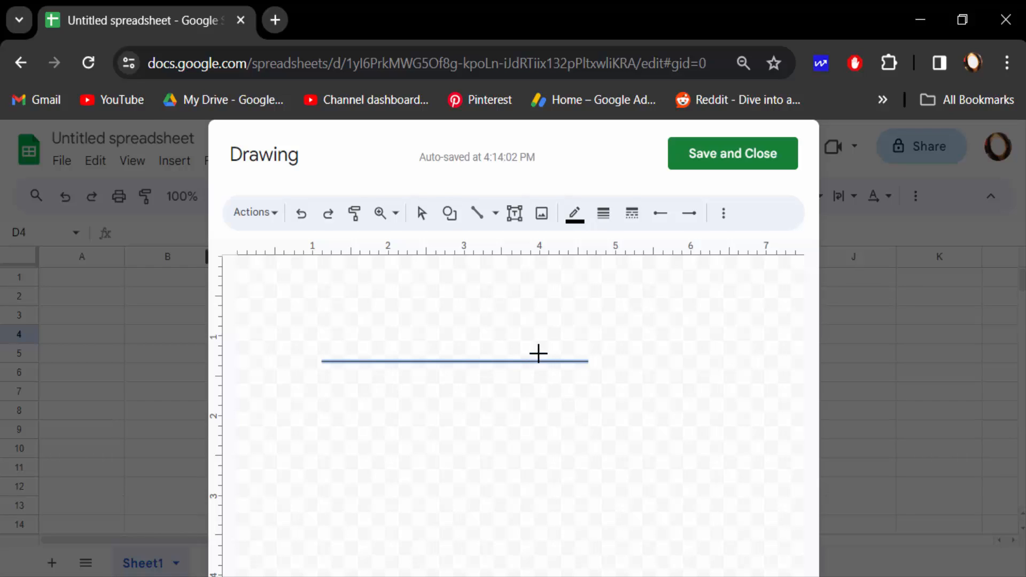
pyautogui.moveTo(603, 213)
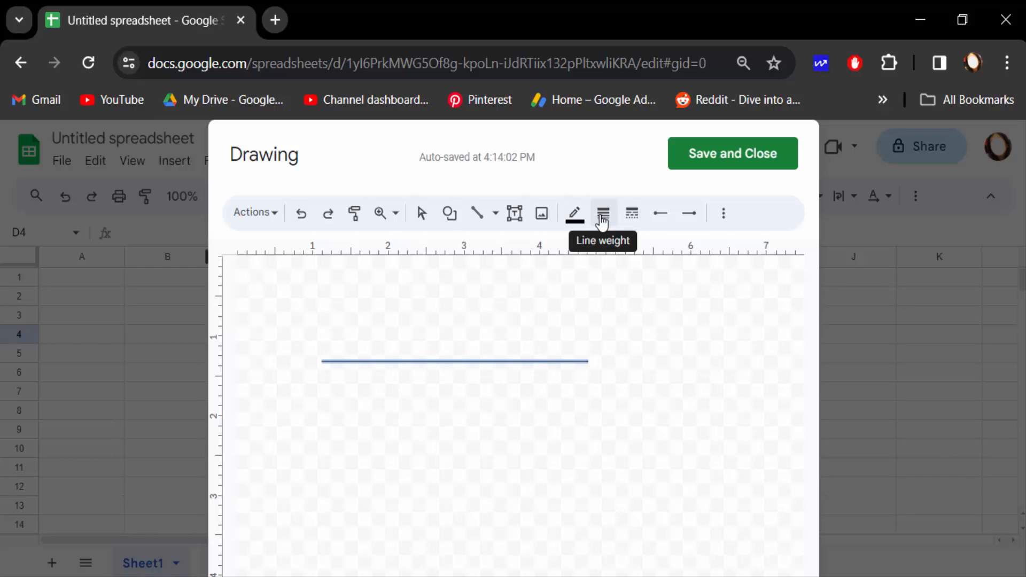
# Set the line's weight to 12 px.
pyautogui.click(603, 213)
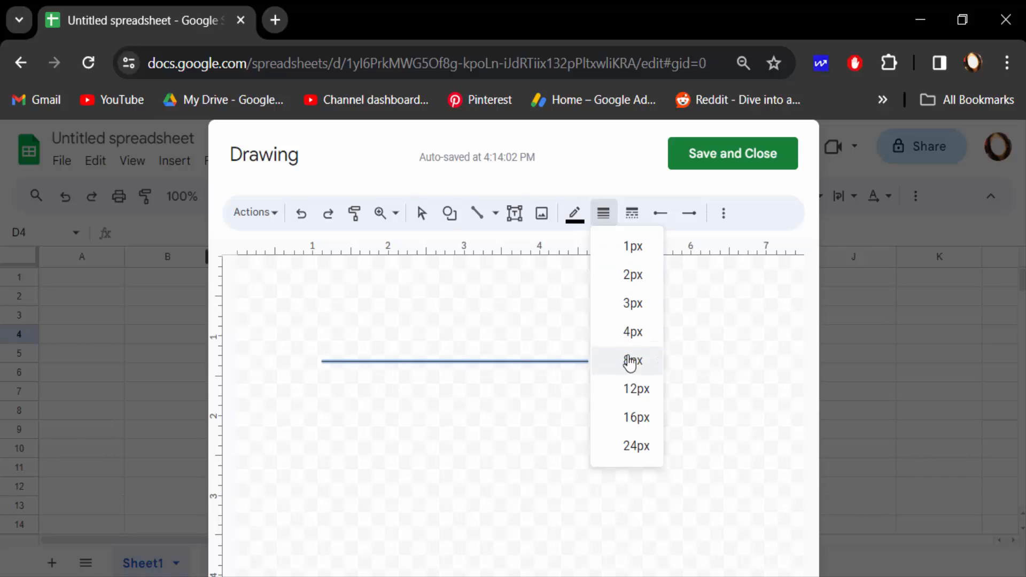
pyautogui.moveTo(638, 377)
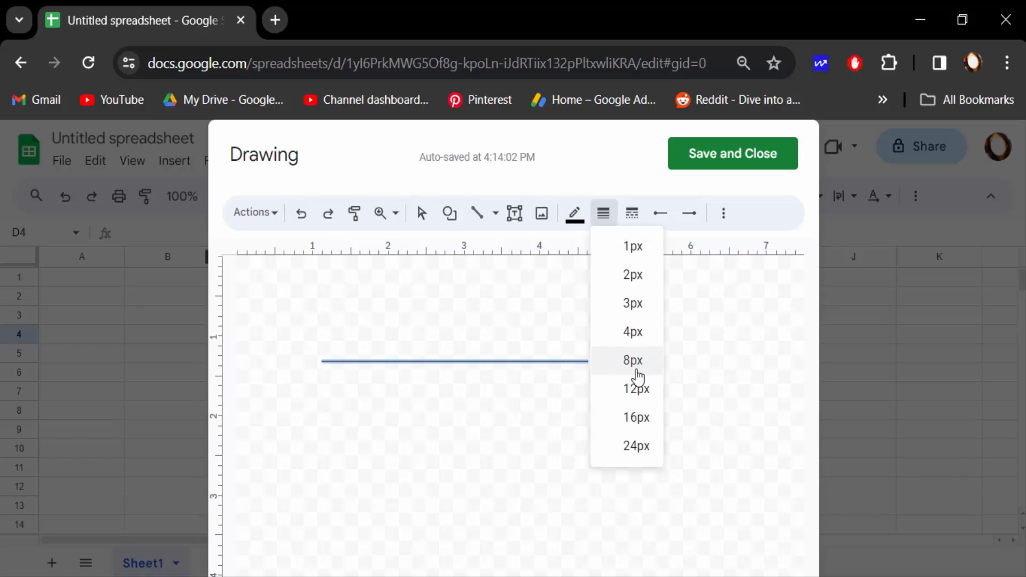
pyautogui.moveTo(636, 447)
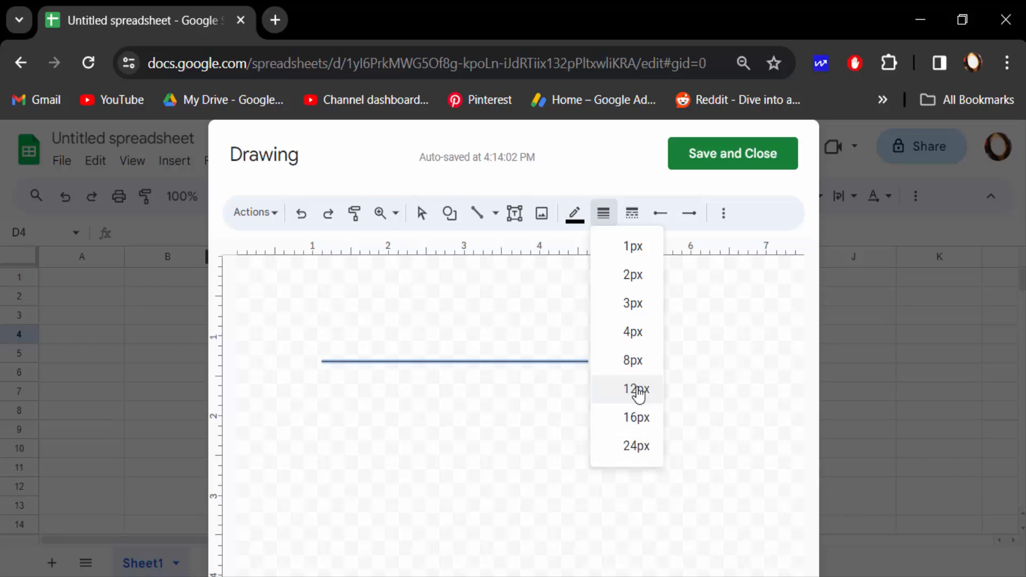
pyautogui.click(633, 389)
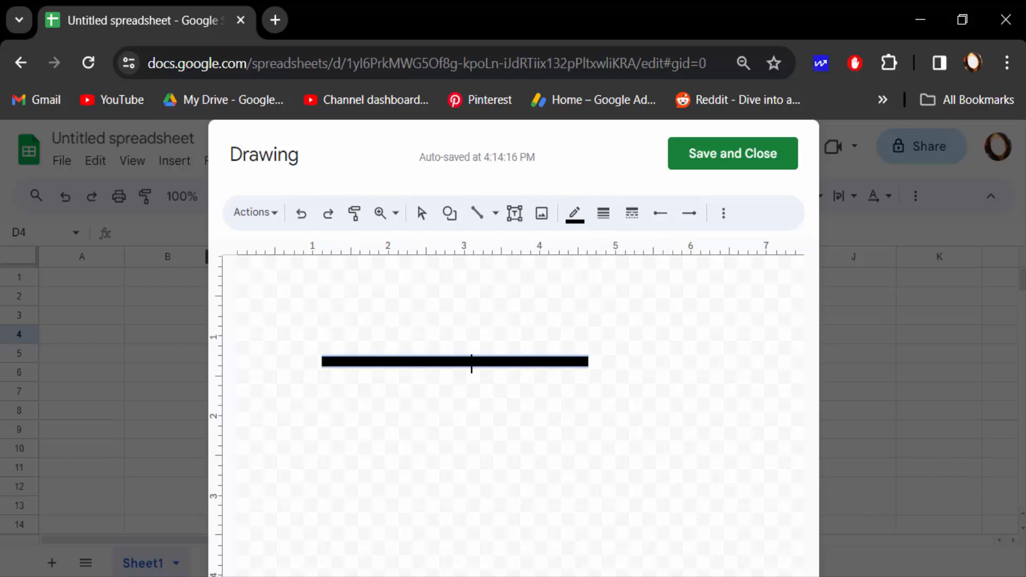
pyautogui.click(603, 213)
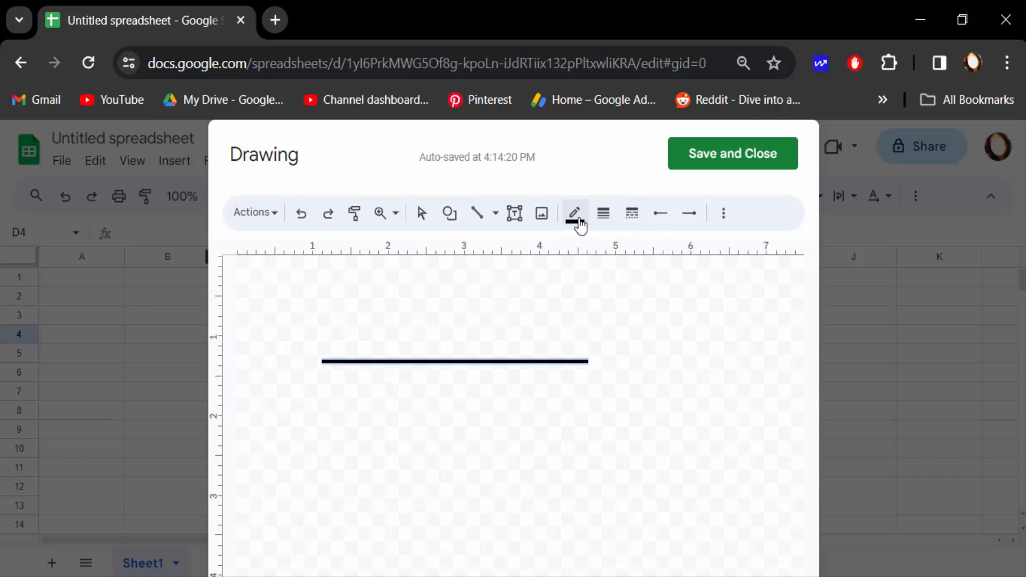
# Colour the line dark red and give it a dash-dot pattern.
pyautogui.click(574, 213)
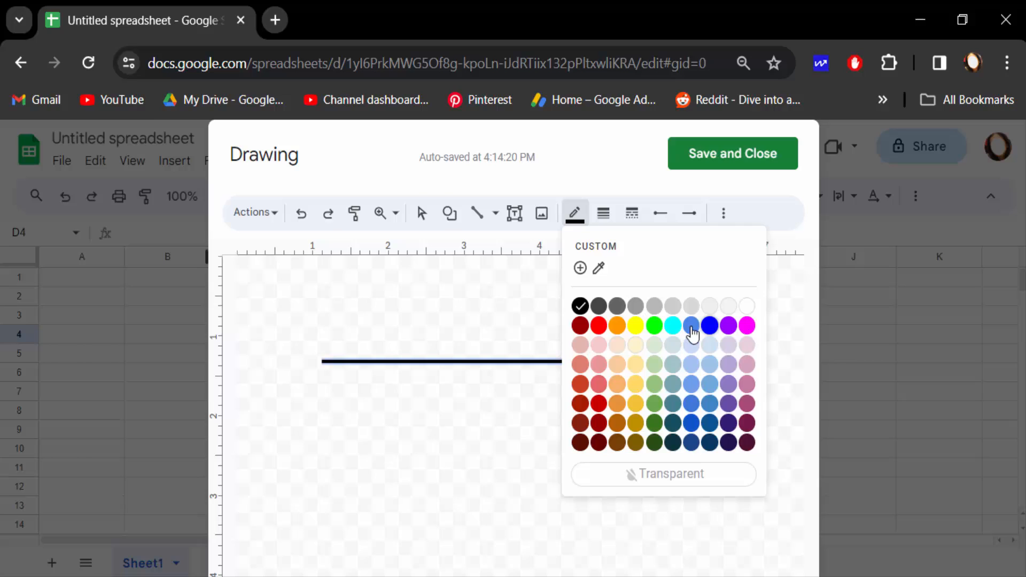
pyautogui.click(690, 325)
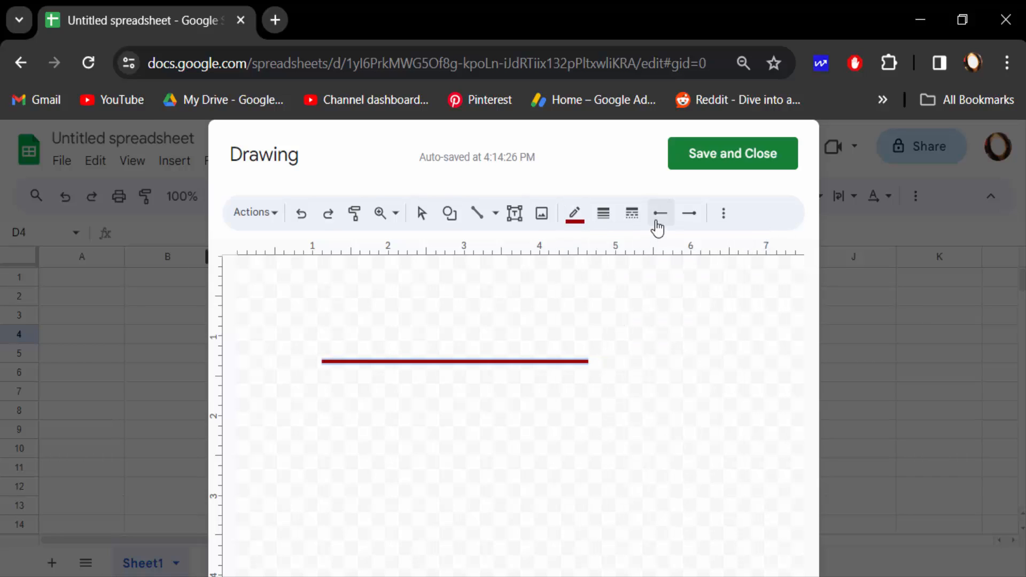
pyautogui.click(632, 213)
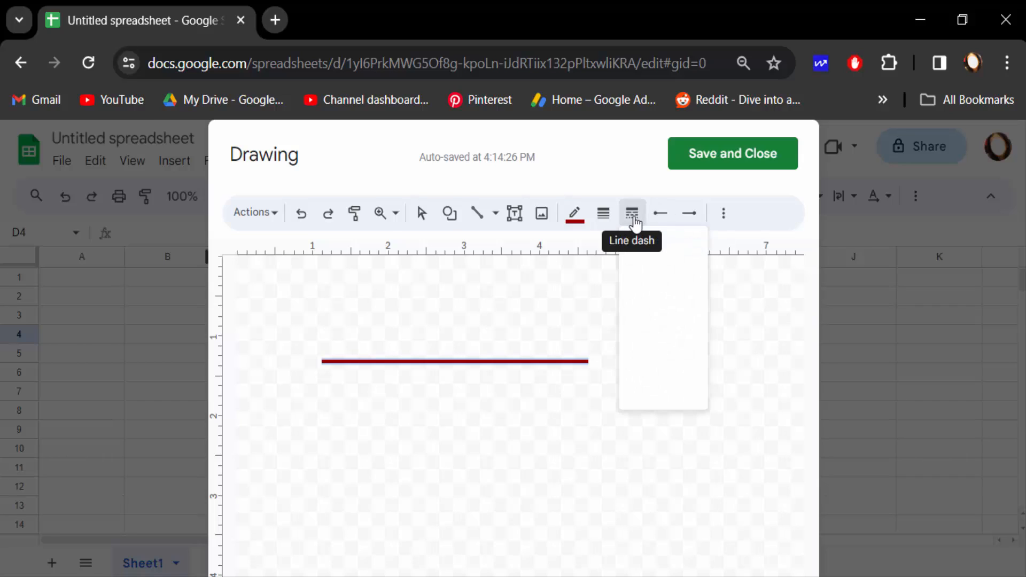
pyautogui.click(632, 213)
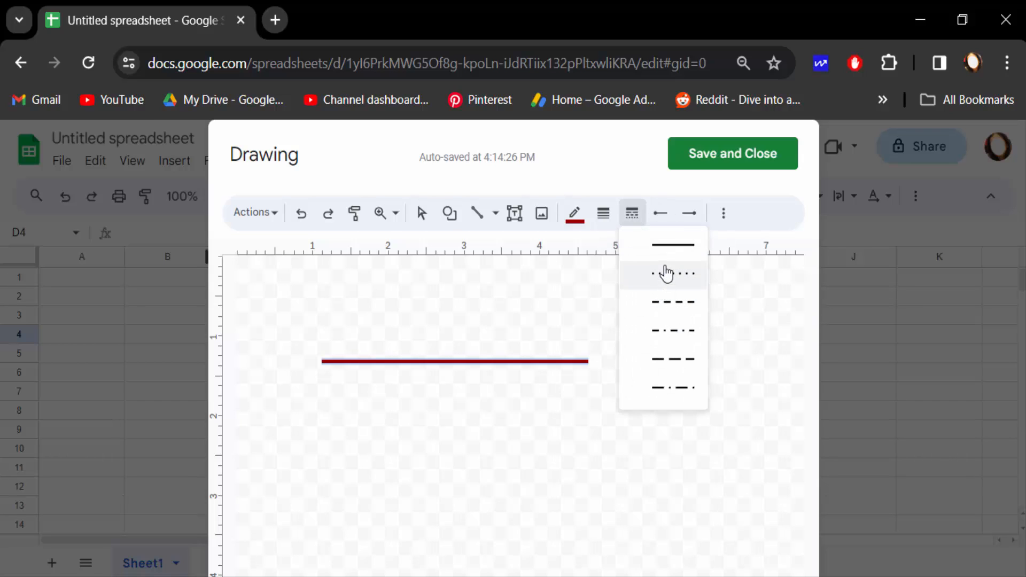
pyautogui.click(674, 274)
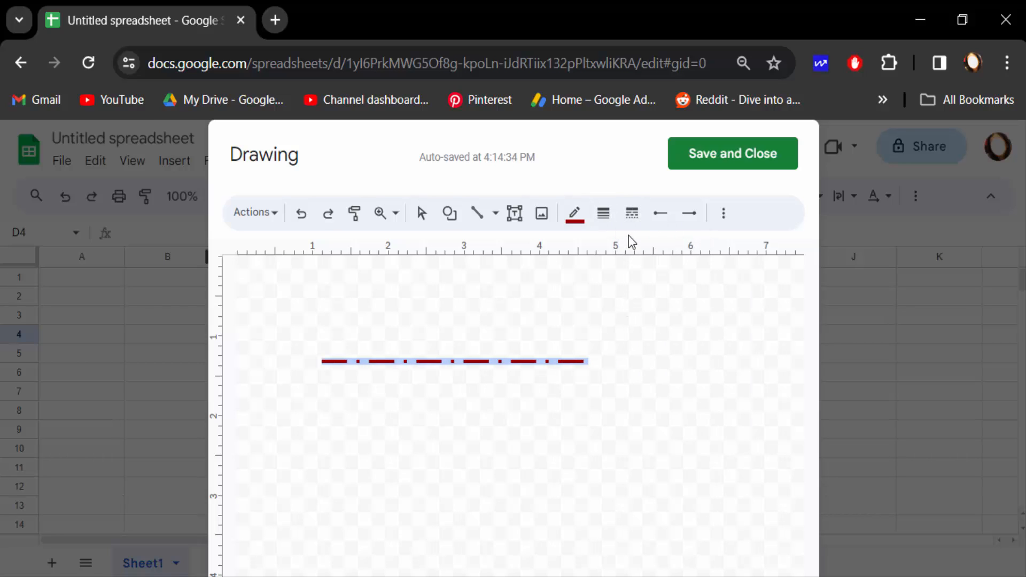
# Return the line to a solid stroke, review the line start and end options, then save the drawing into the sheet.
pyautogui.click(688, 213)
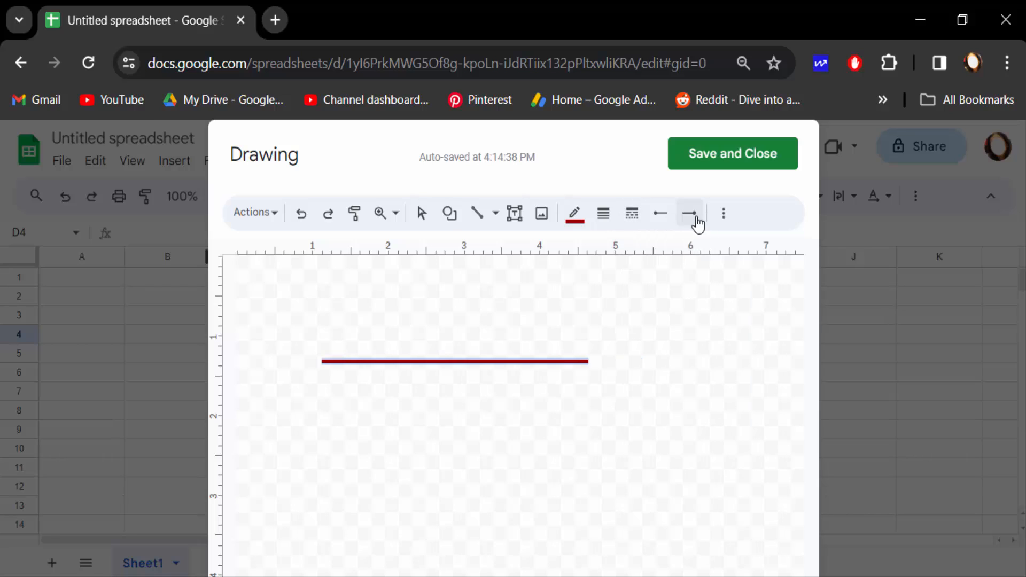
pyautogui.moveTo(689, 213)
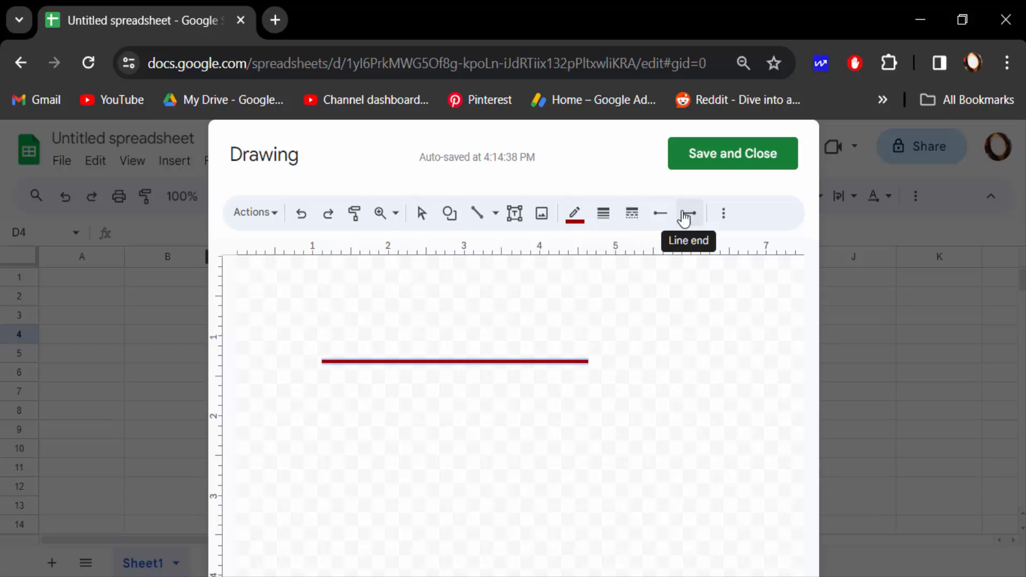
pyautogui.click(687, 214)
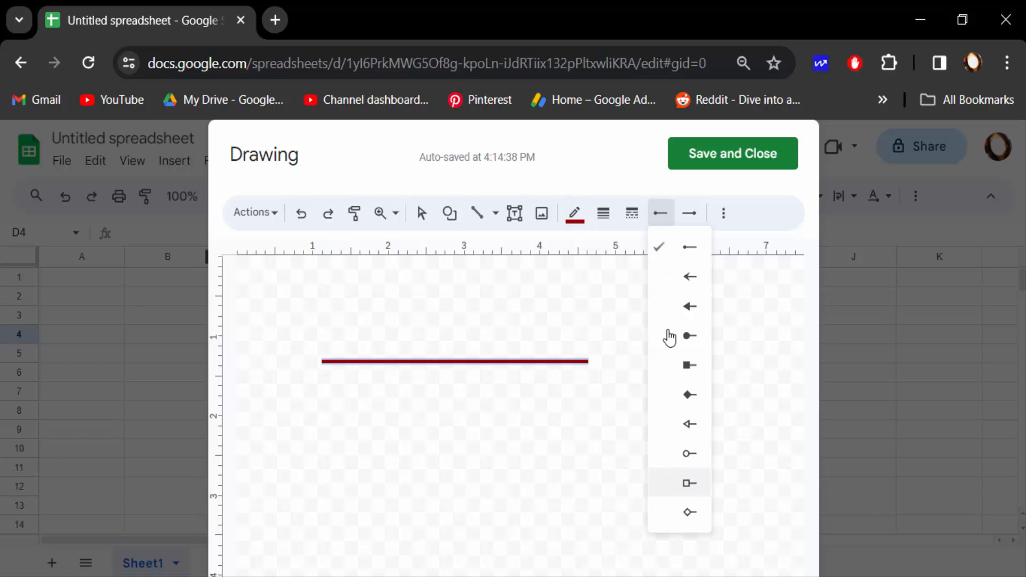
pyautogui.click(689, 213)
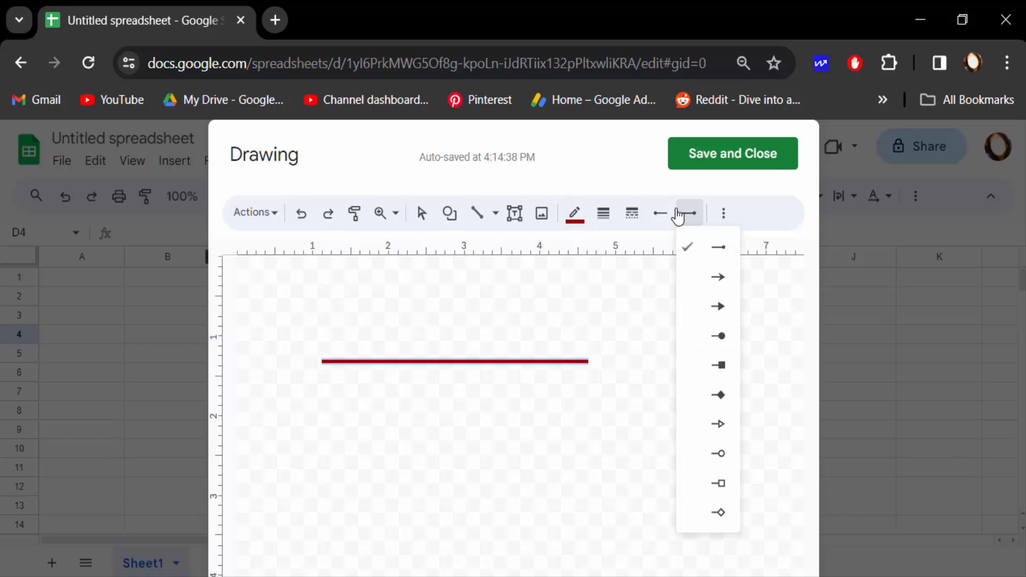
pyautogui.click(661, 213)
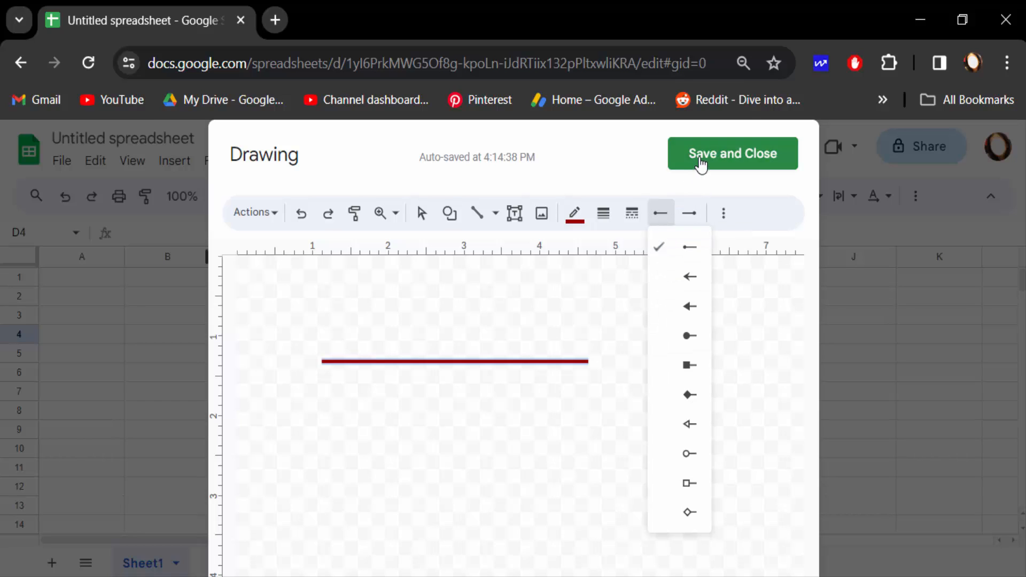
pyautogui.click(732, 154)
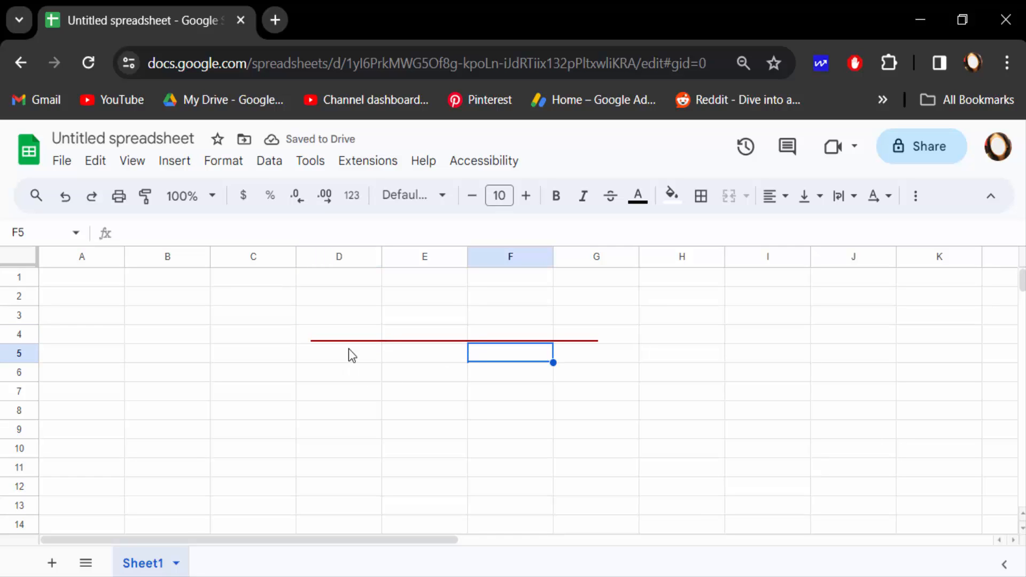
pyautogui.moveTo(522, 342)
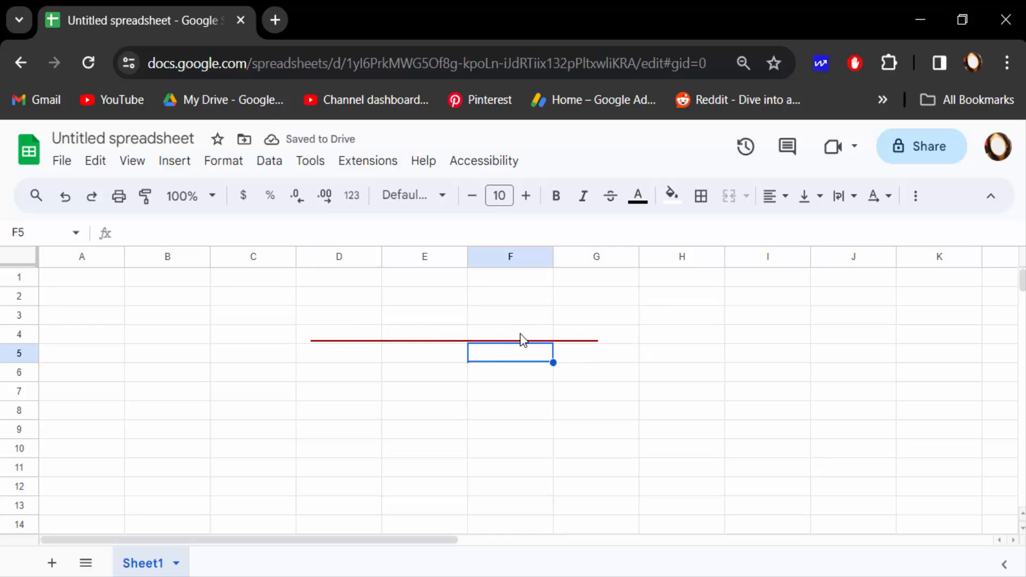
pyautogui.moveTo(210, 194)
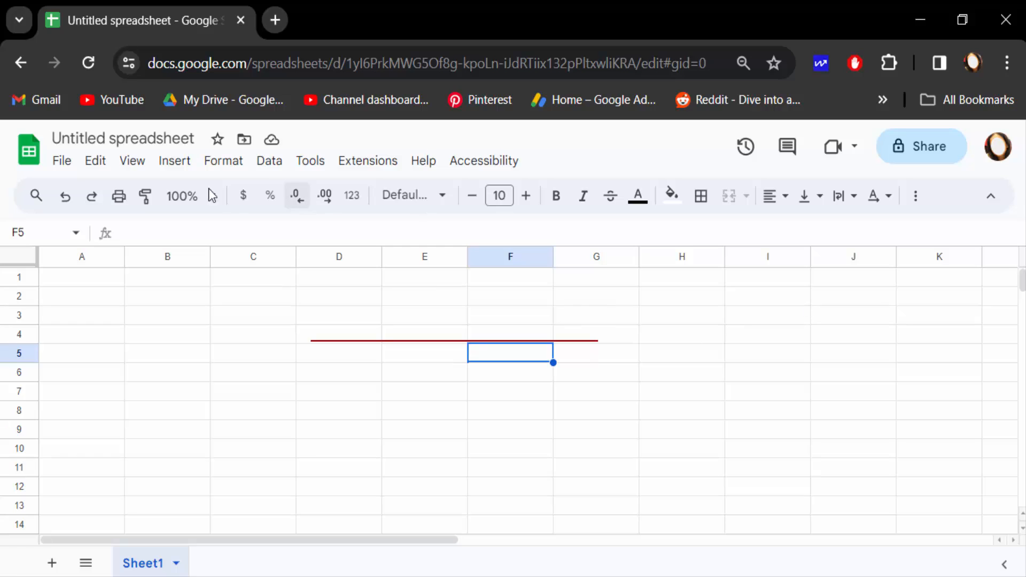
# Show the Insert menu again over the sheet.
pyautogui.click(175, 160)
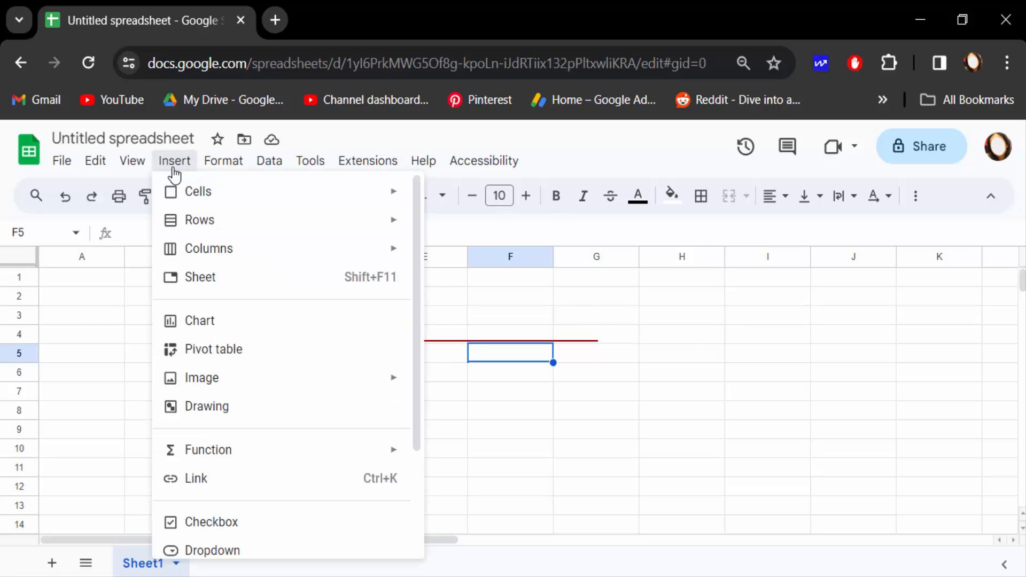
pyautogui.moveTo(213, 456)
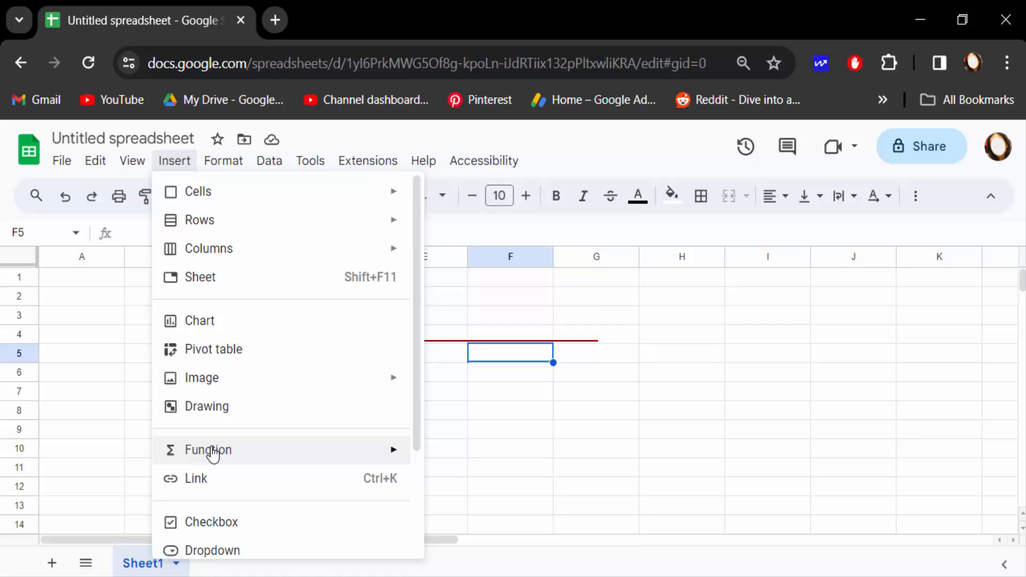
# Create a second drawing with dotted blue, green dashed, red dash-dot and yellow lines and save it to the sheet.
pyautogui.click(206, 407)
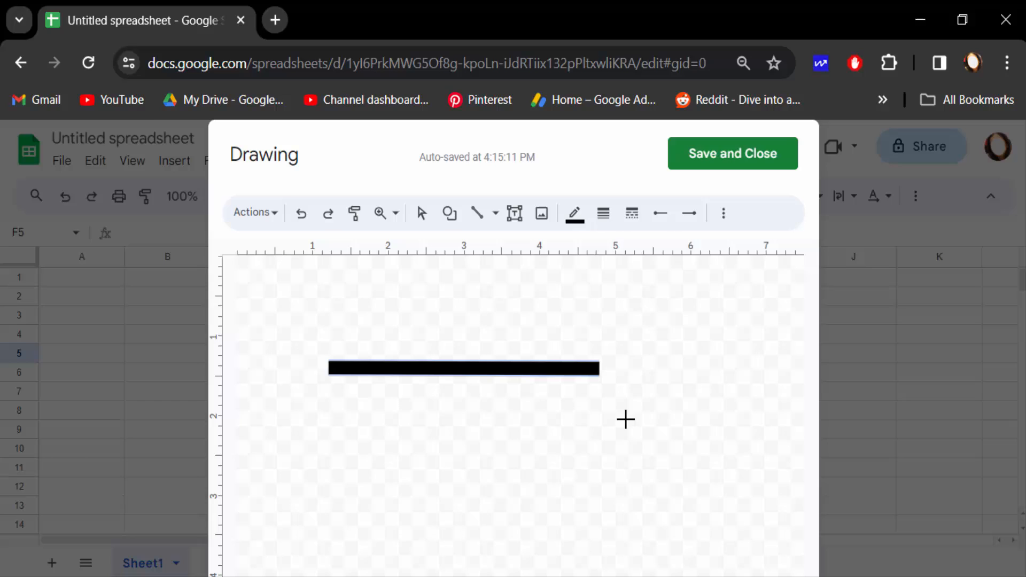
pyautogui.click(633, 213)
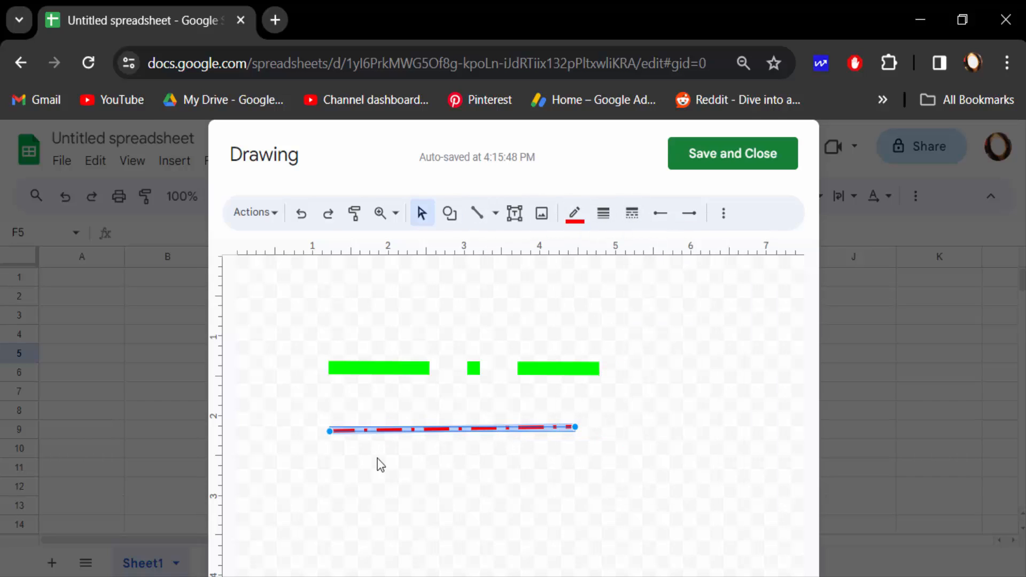
pyautogui.click(603, 213)
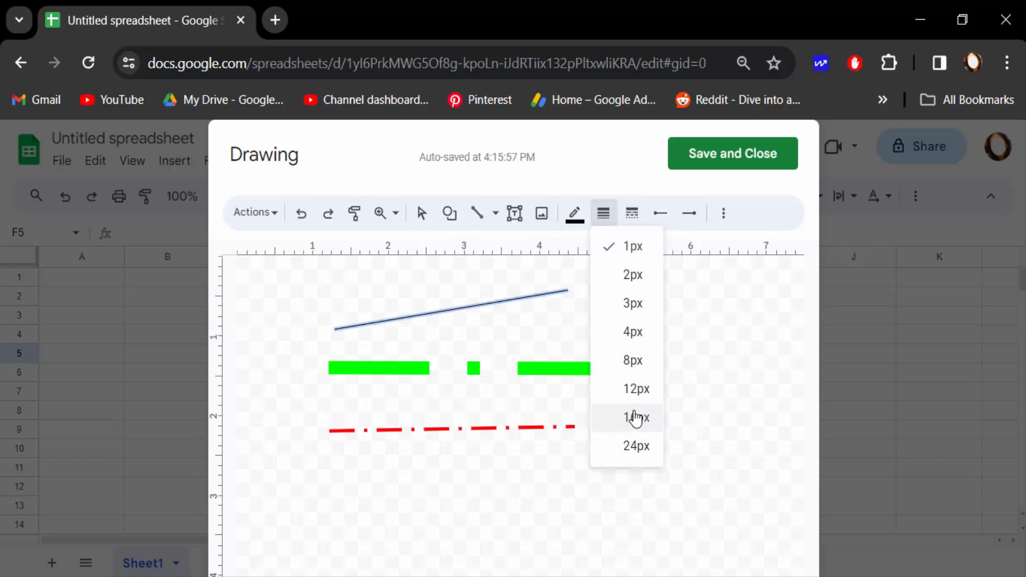
pyautogui.click(635, 417)
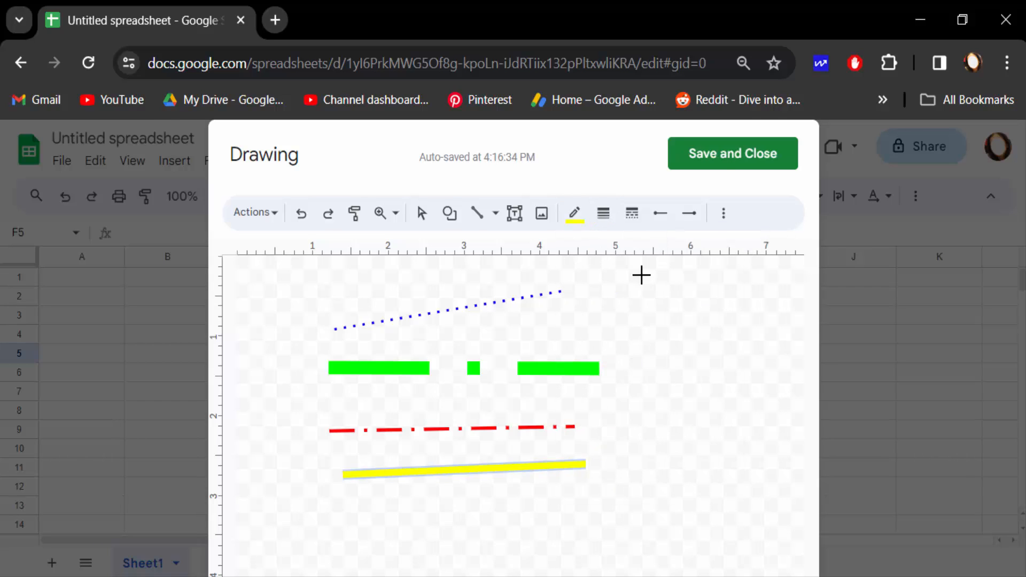
pyautogui.click(733, 154)
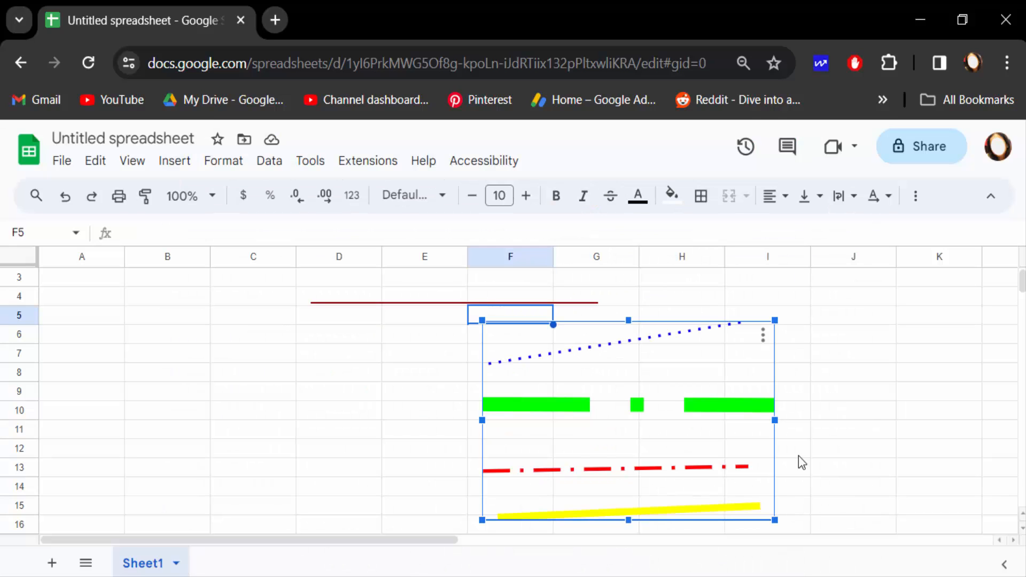